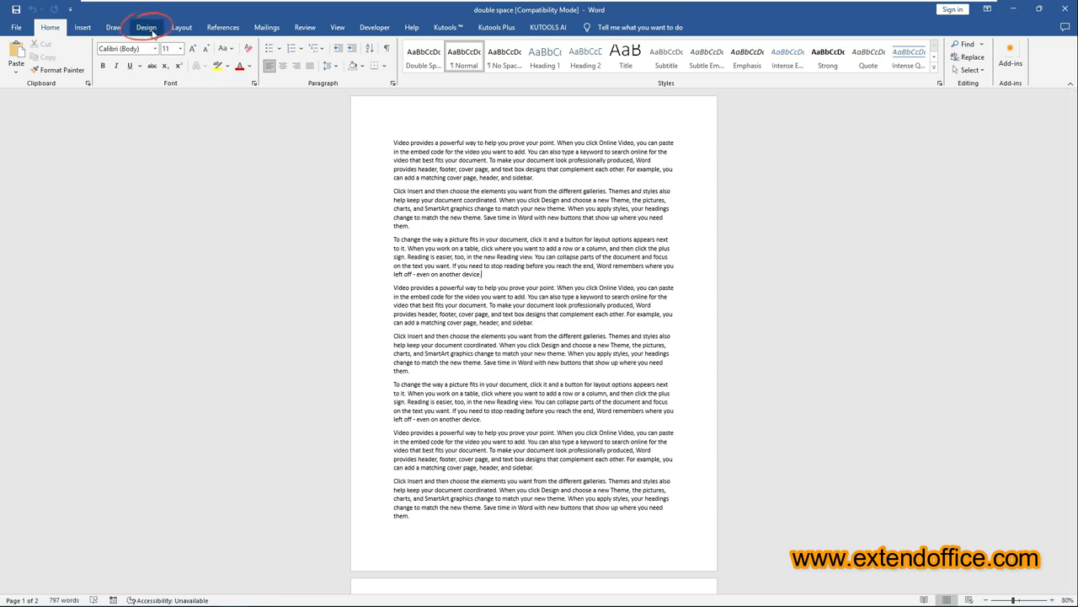
Apply the Double paragraph spacing preset from the Design tab to the whole document, then revert it
left_click(148, 27)
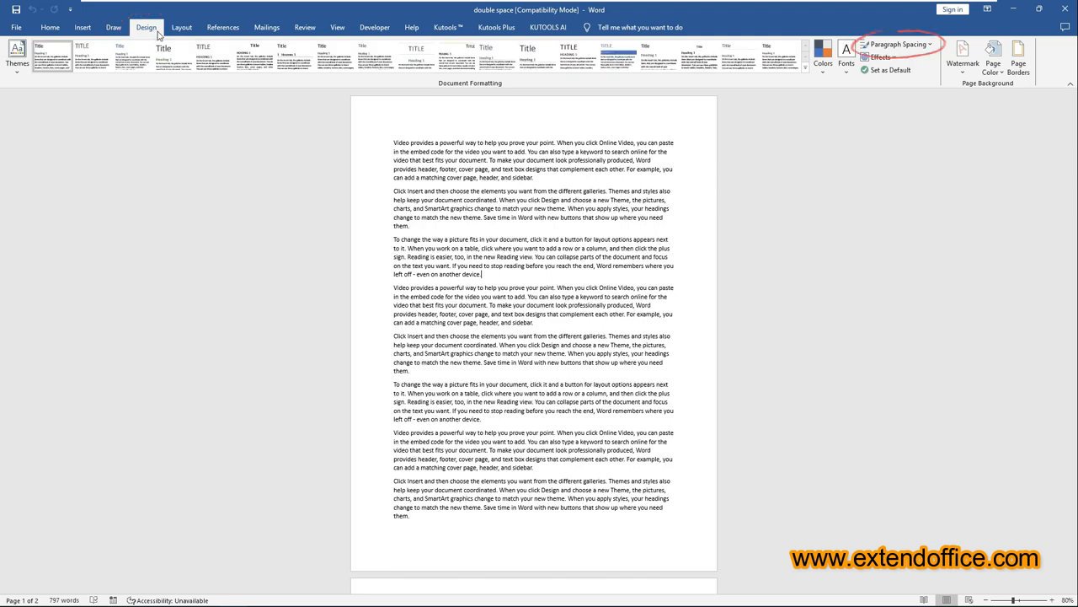
left_click(900, 44)
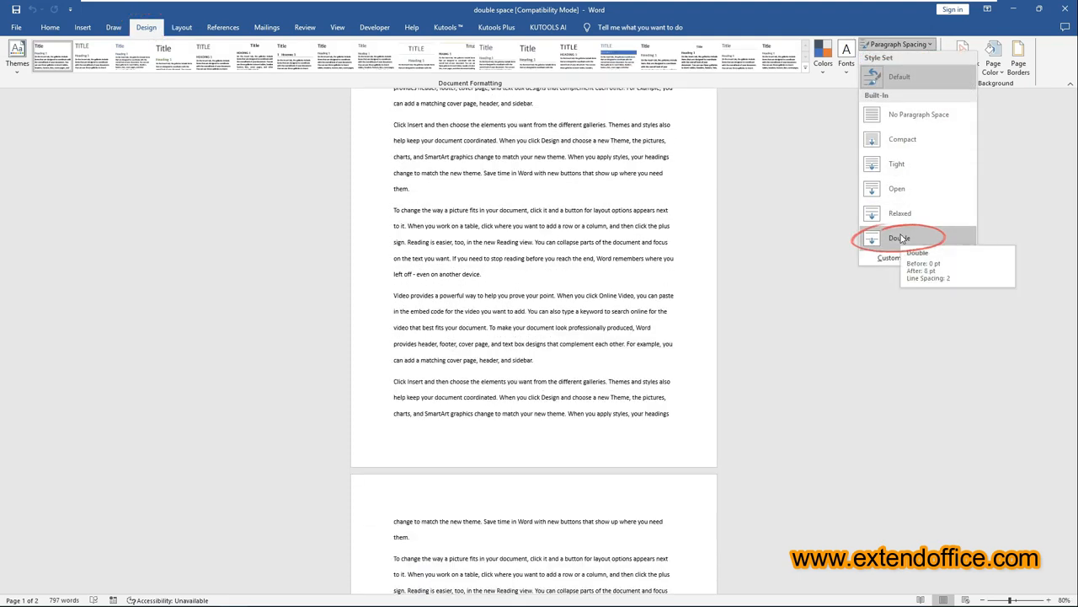
left_click(900, 237)
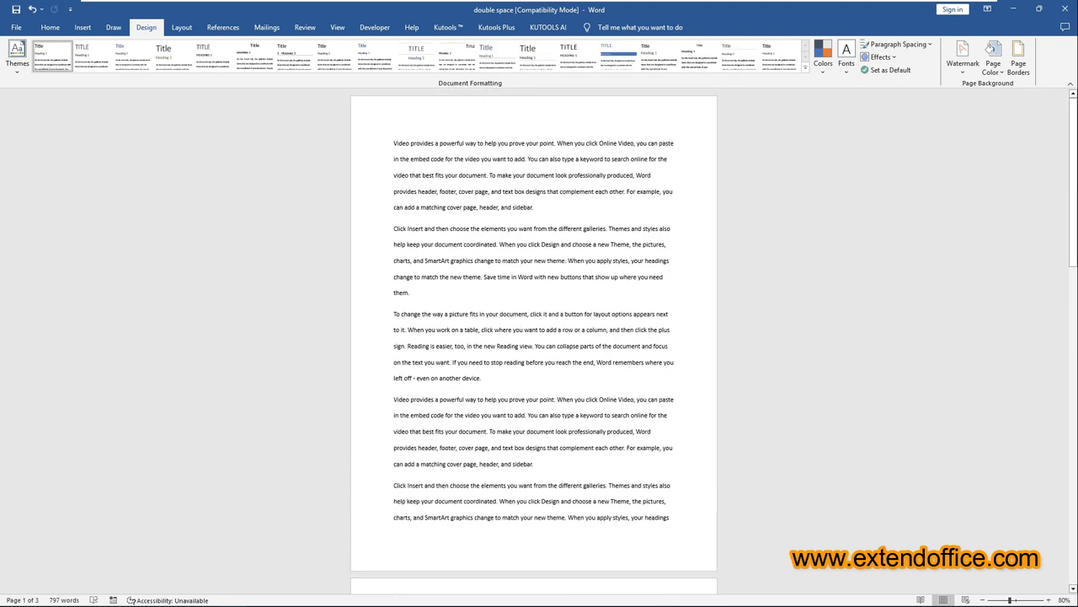
scroll("down", 3)
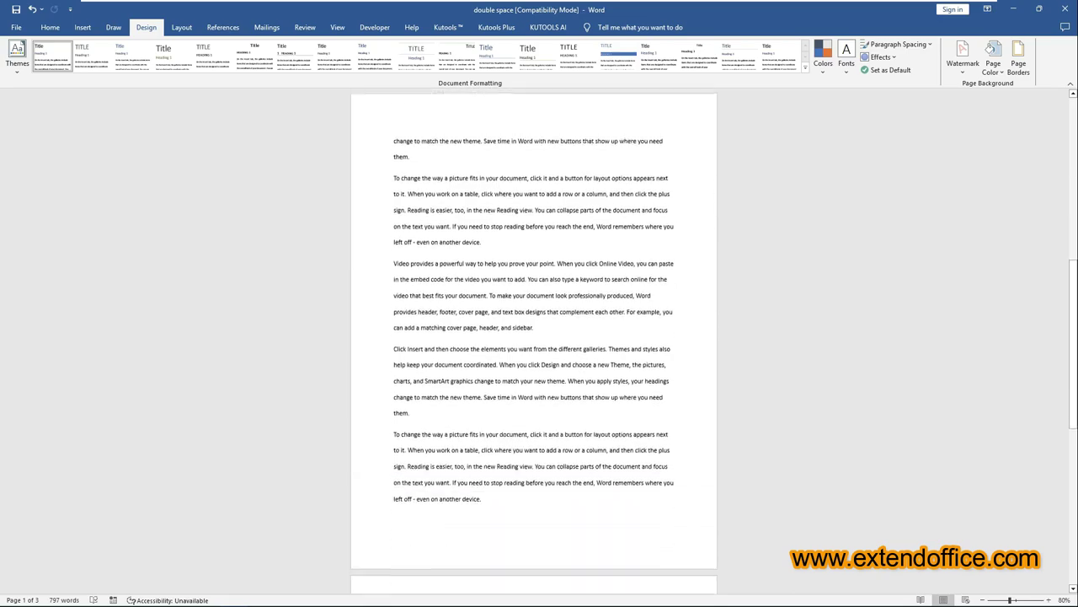
left_click(54, 27)
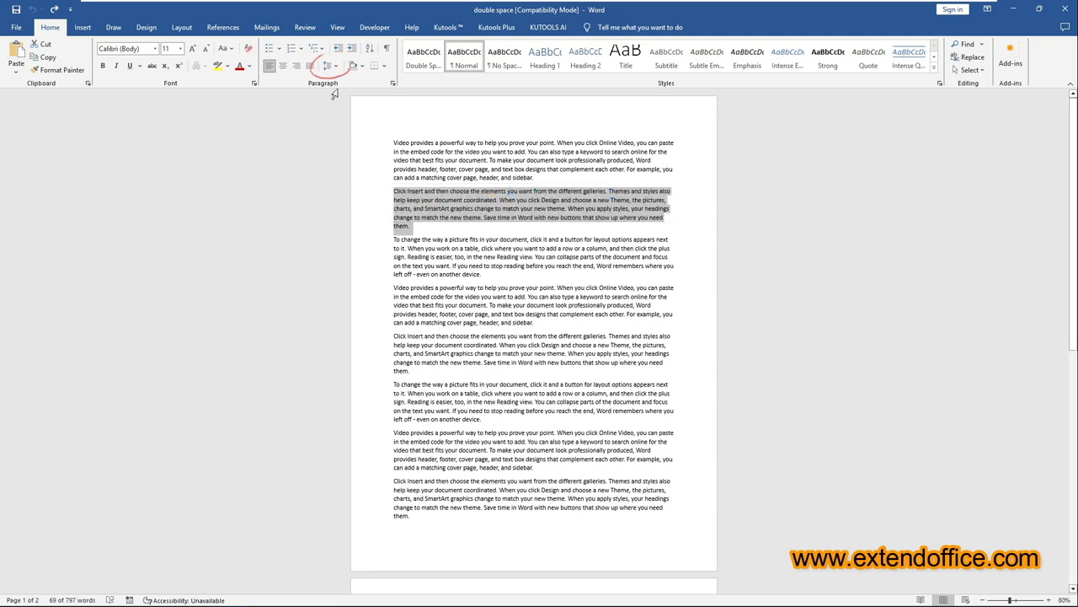
Set the selected second paragraph to 2.0 line spacing, then undo it
left_click(333, 66)
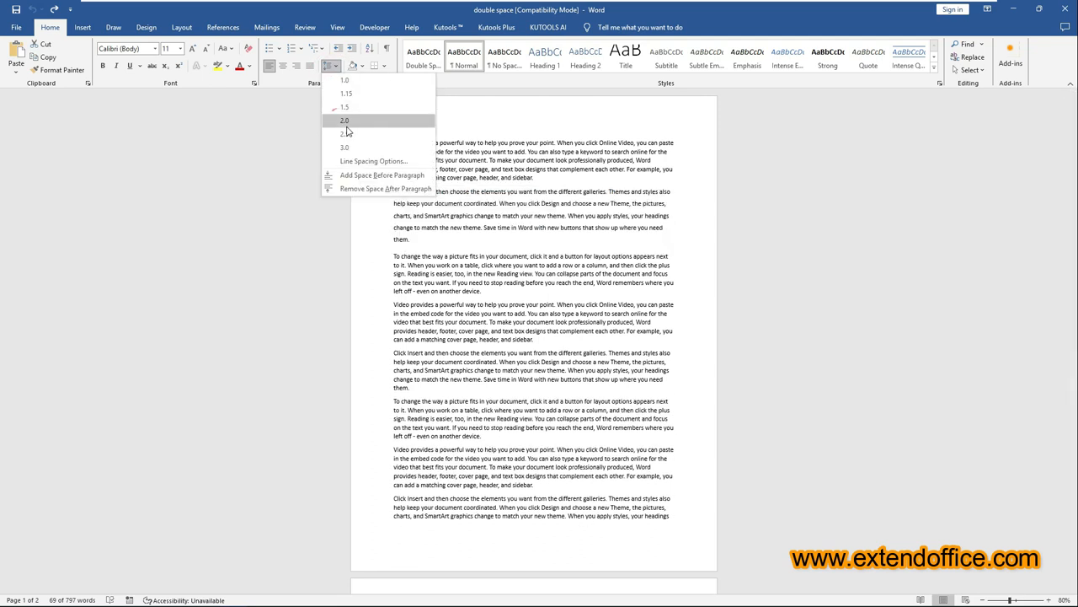
left_click(343, 121)
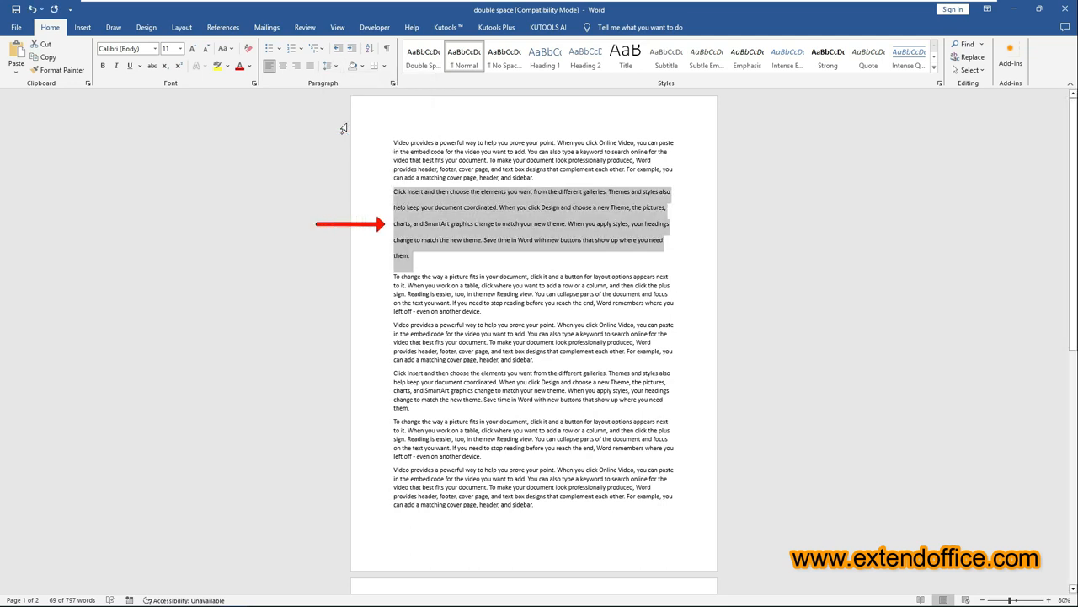
key("ctrl+a")
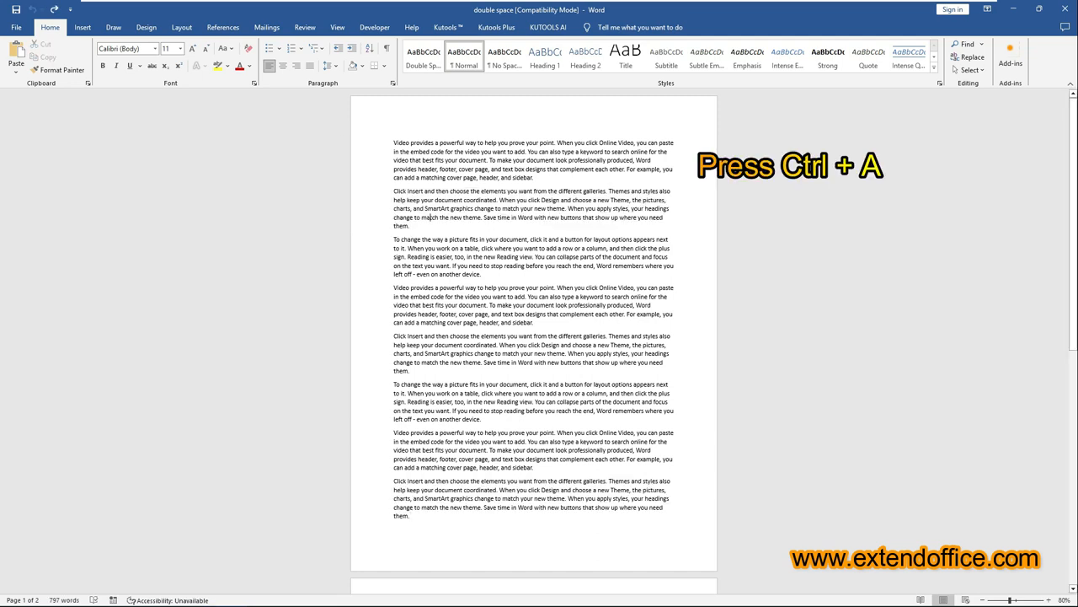
Select all text and give the entire document 2.0 line spacing
key("ctrl+a")
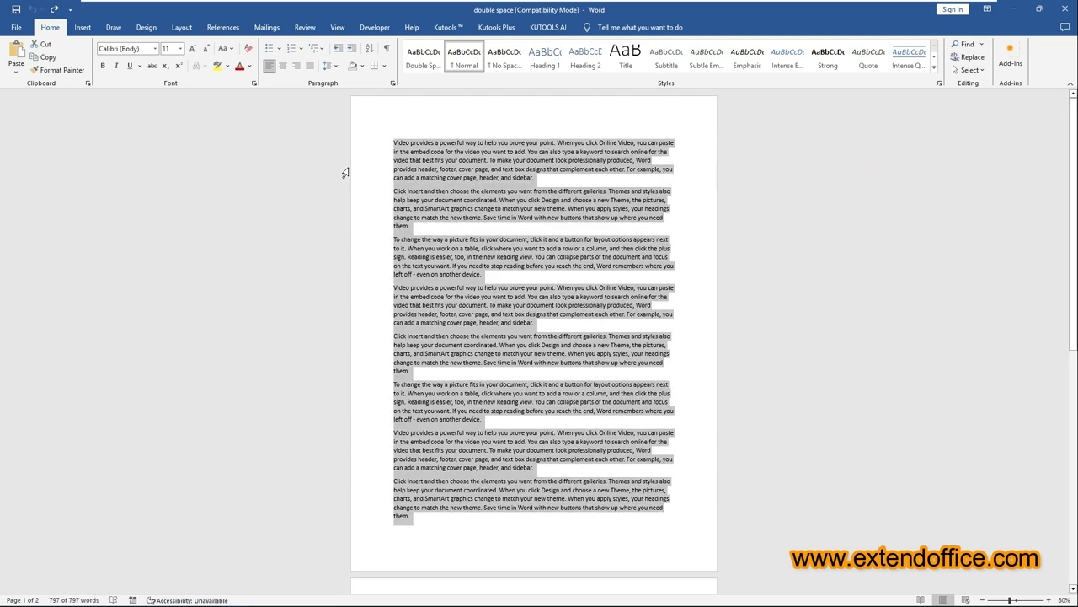
left_click(351, 65)
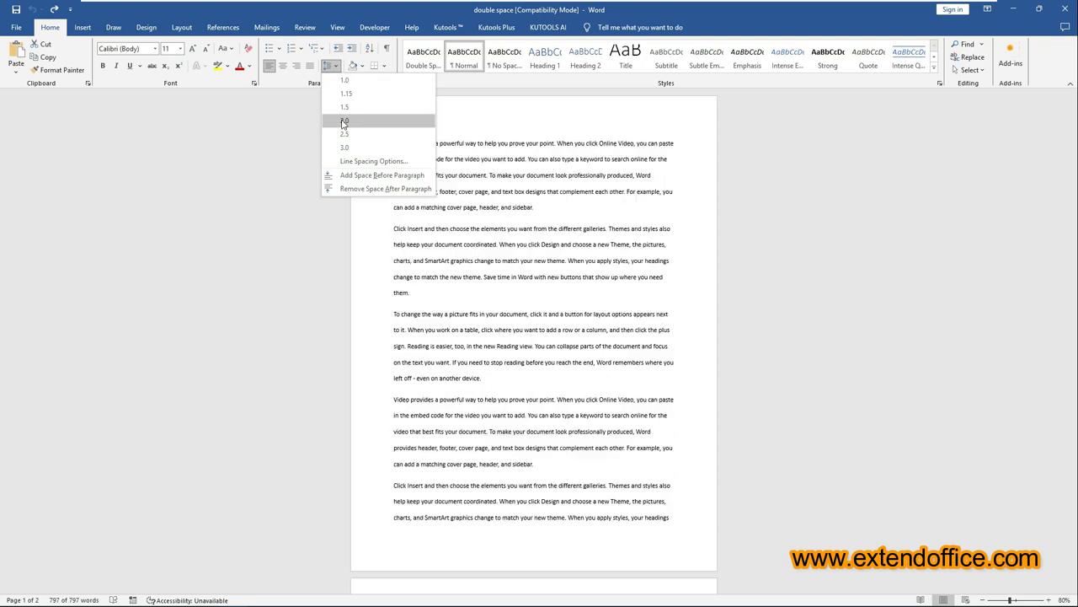
left_click(344, 121)
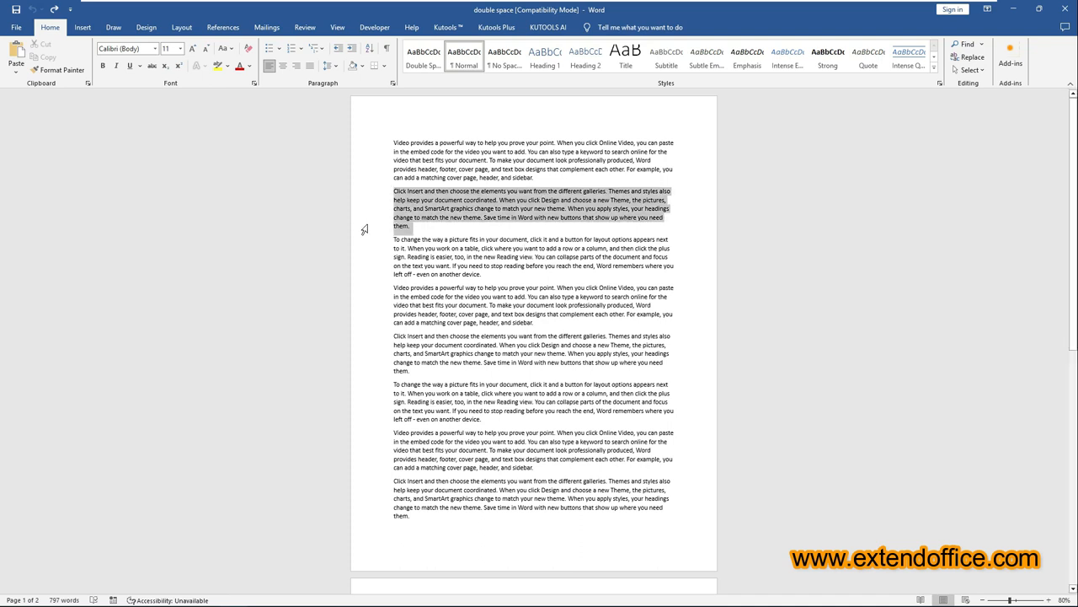
Double-space the selected paragraph with Ctrl+2, then restore single spacing with Ctrl+1
key("Ctrl+2")
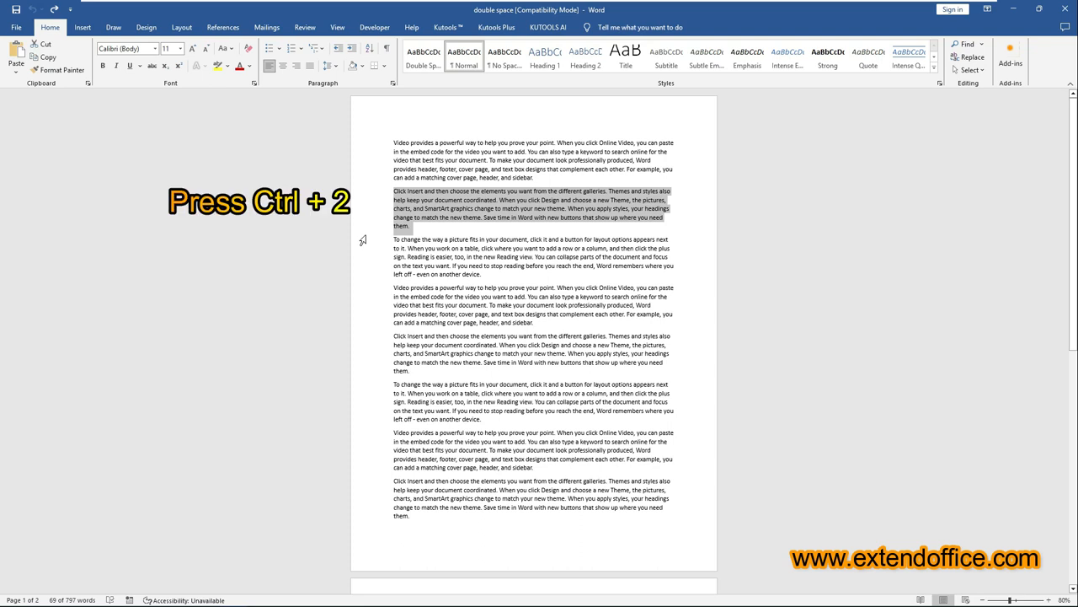
key("ctrl+2")
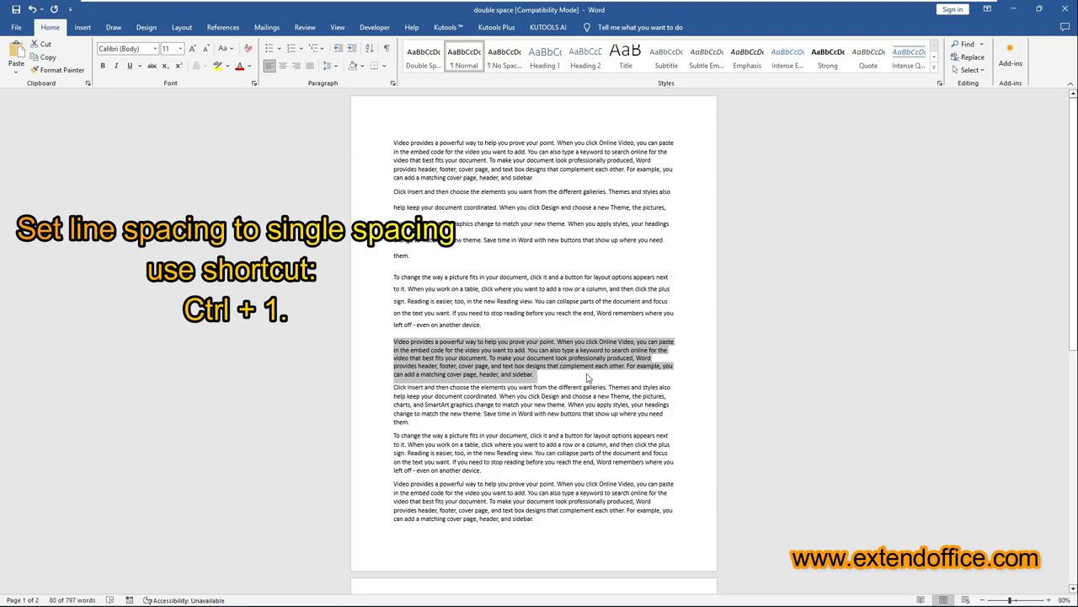
key("ctrl+1")
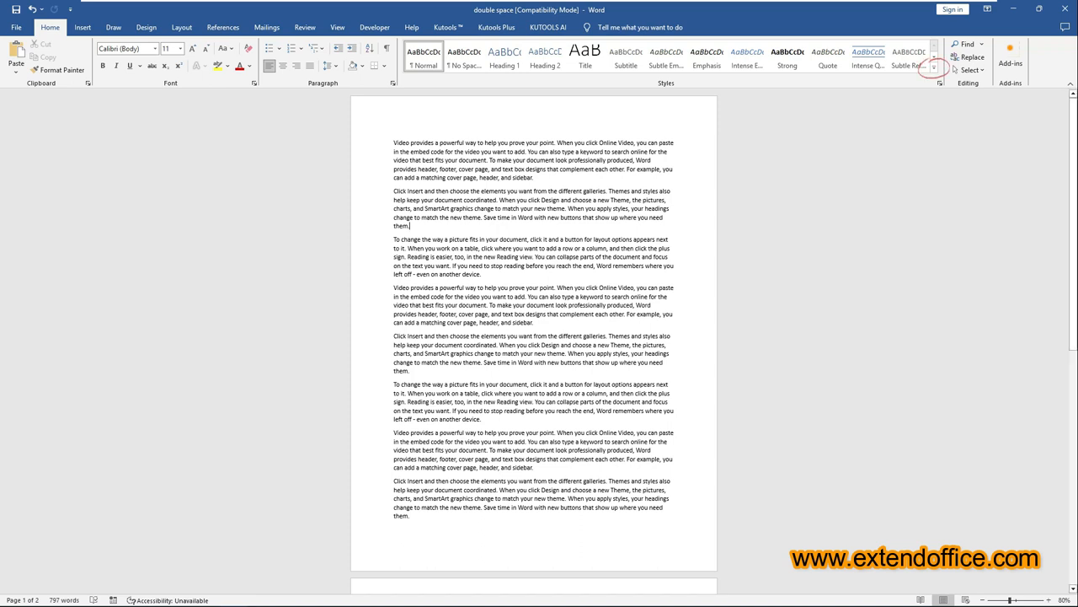
Start a new style from formatting and name it 'Double spaced'
left_click(933, 71)
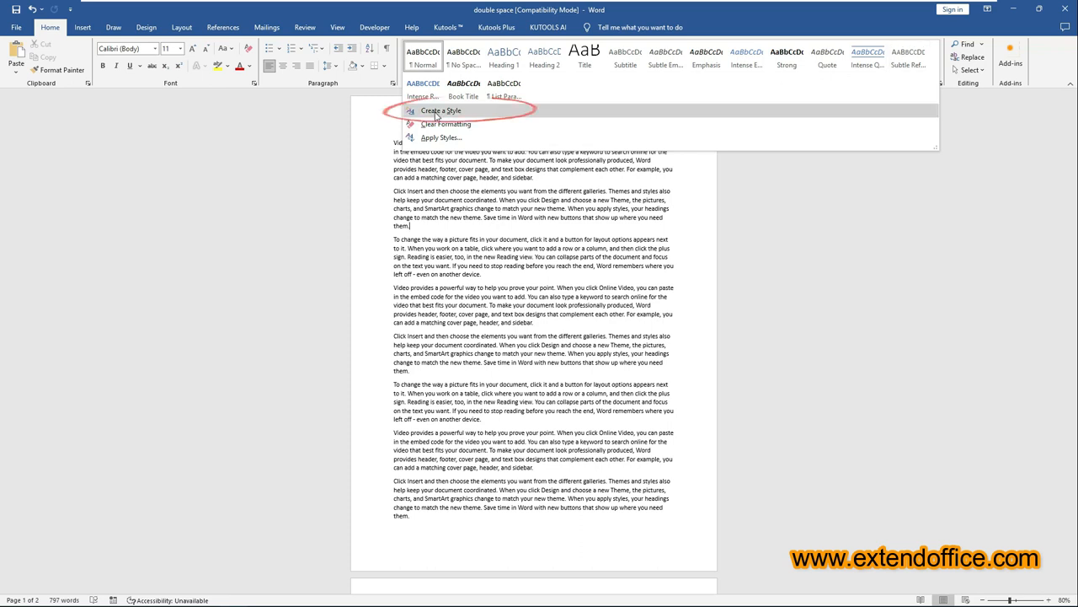
left_click(452, 111)
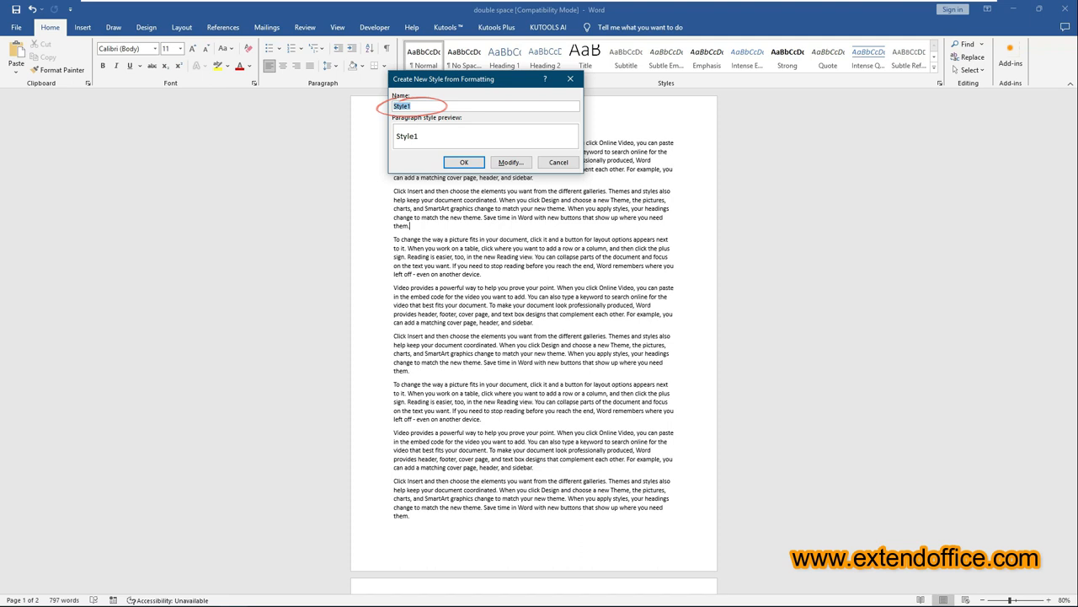
type("Doub")
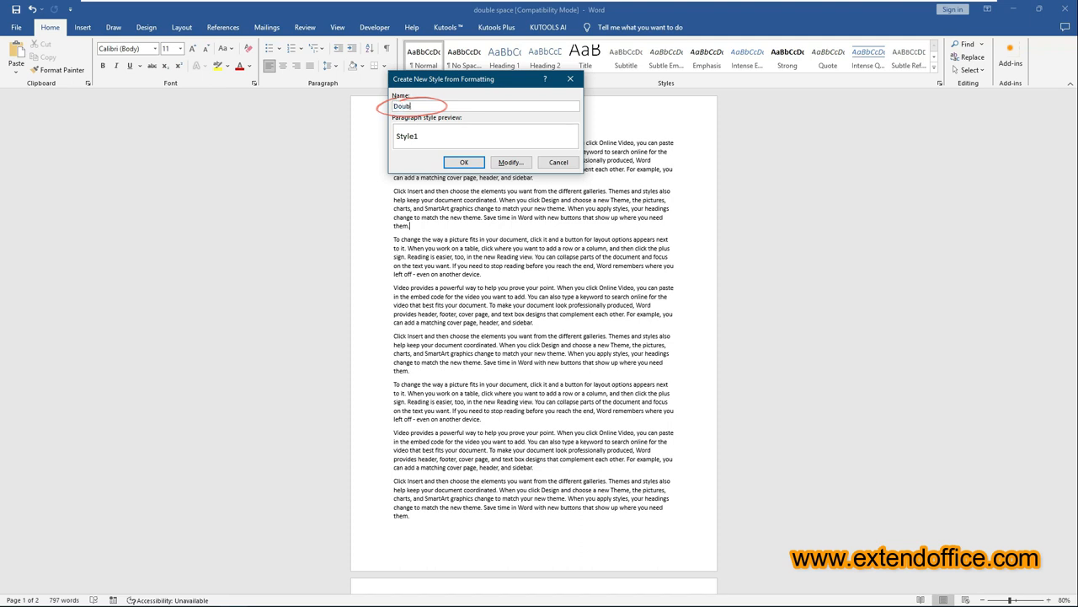
type("Double spaced")
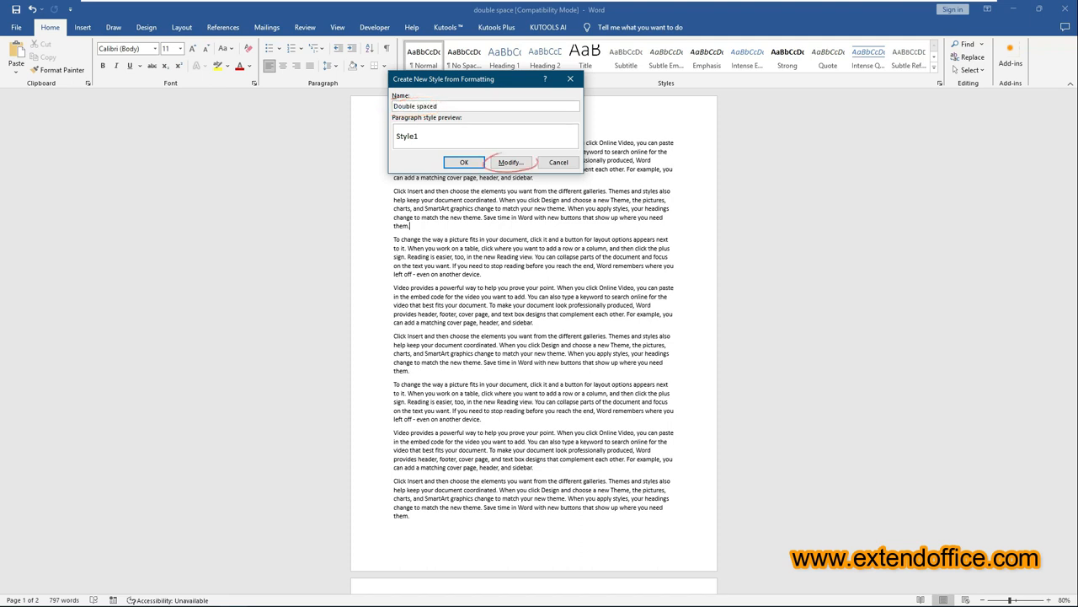
Give the 'Double spaced' style double line spacing in Modify and save it to the gallery
left_click(509, 162)
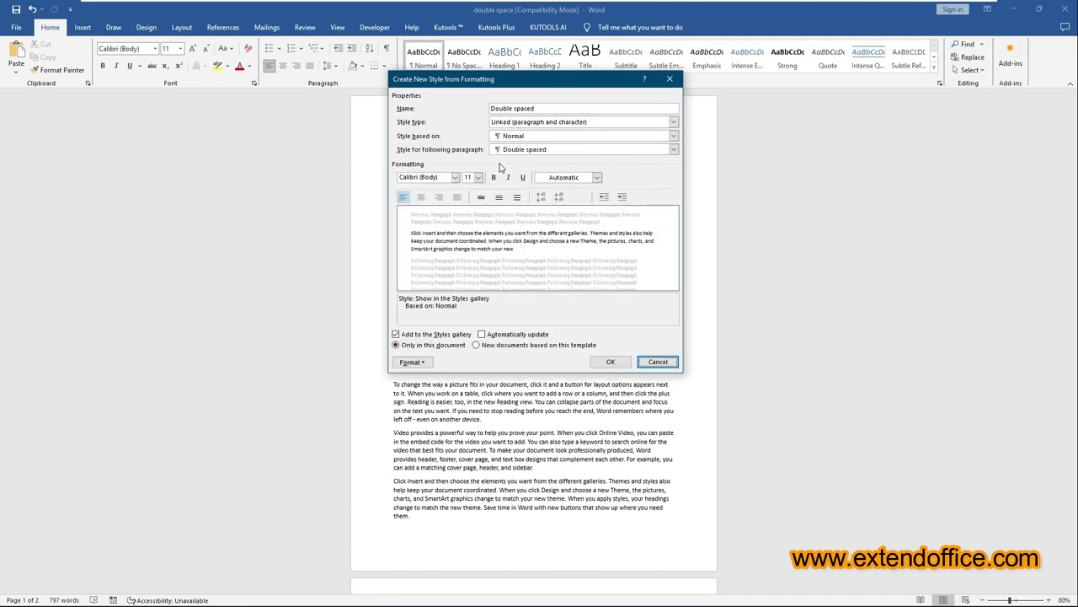
mouse_move(513, 187)
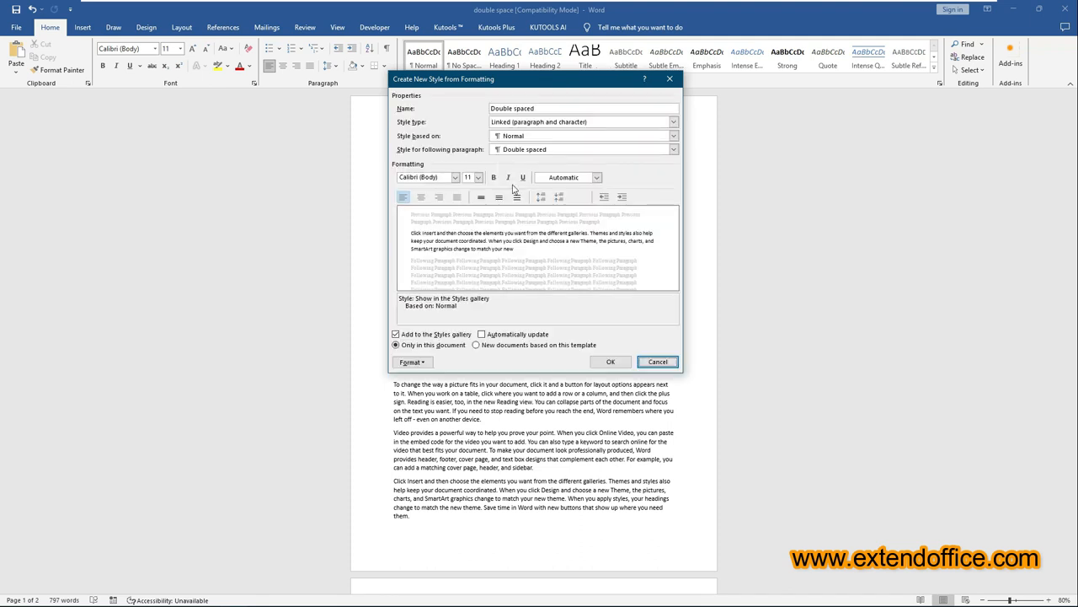
left_click(542, 195)
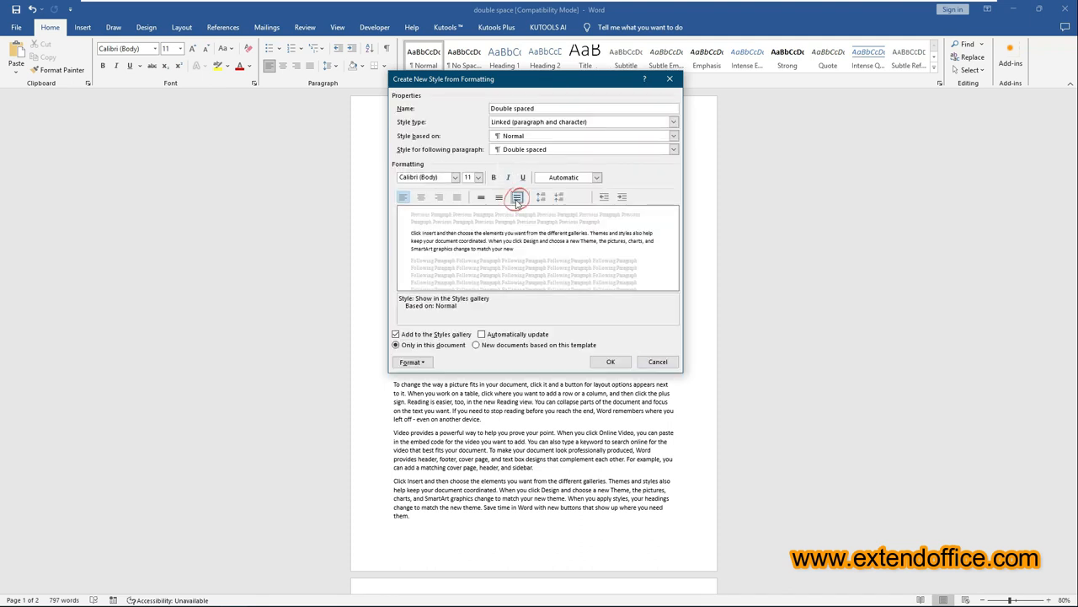
left_click(541, 195)
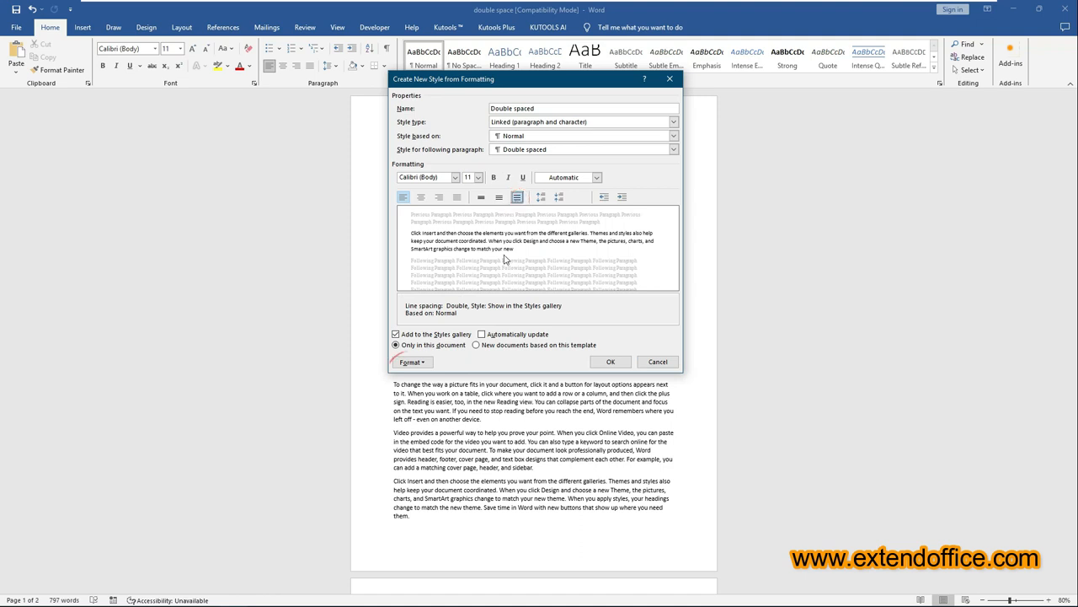
left_click(411, 360)
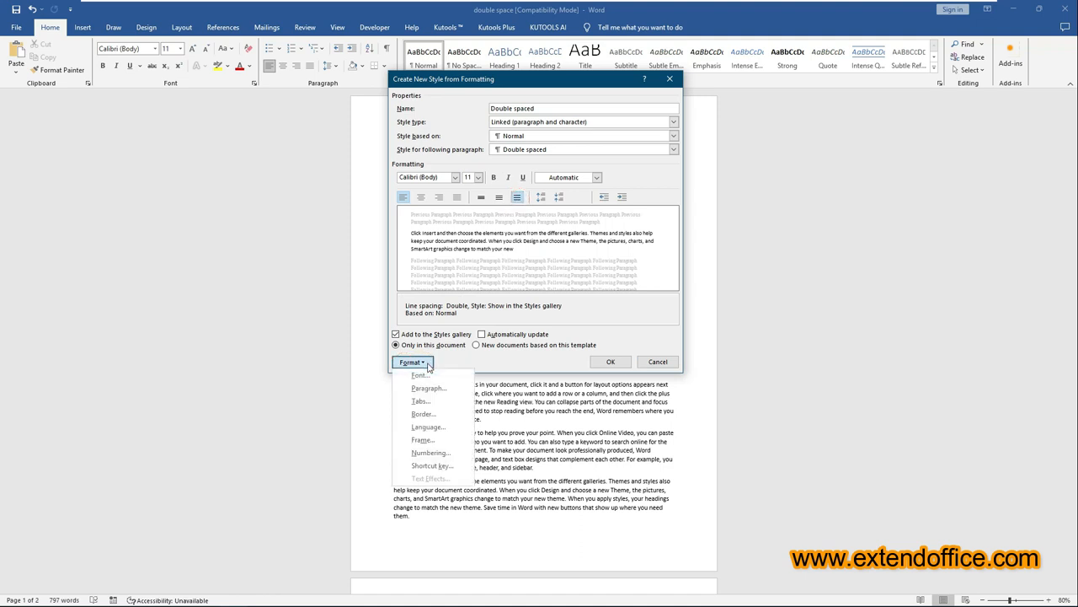
mouse_move(430, 452)
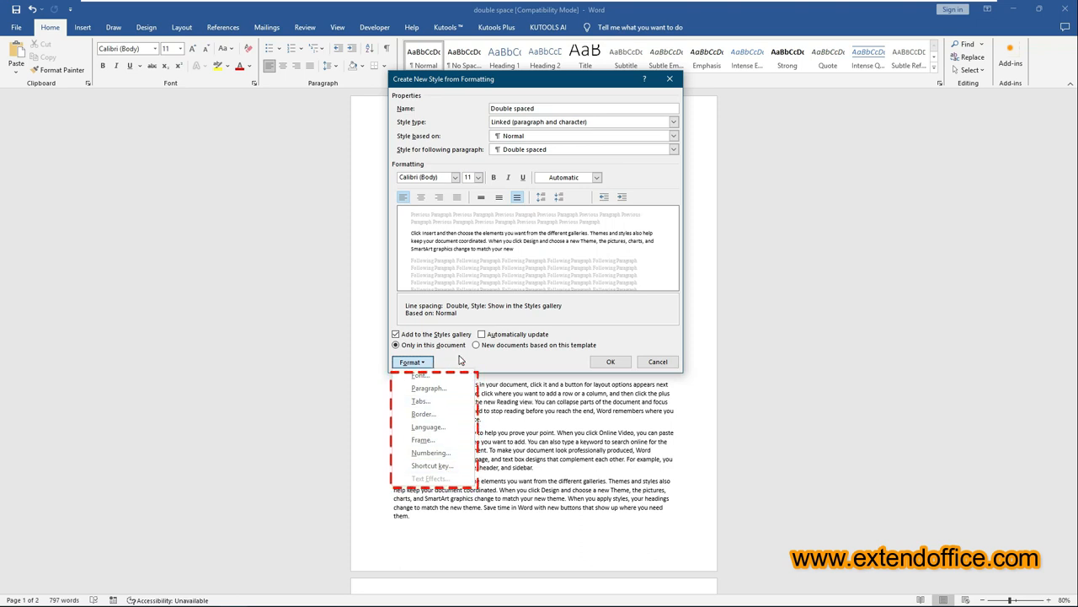
left_click(411, 361)
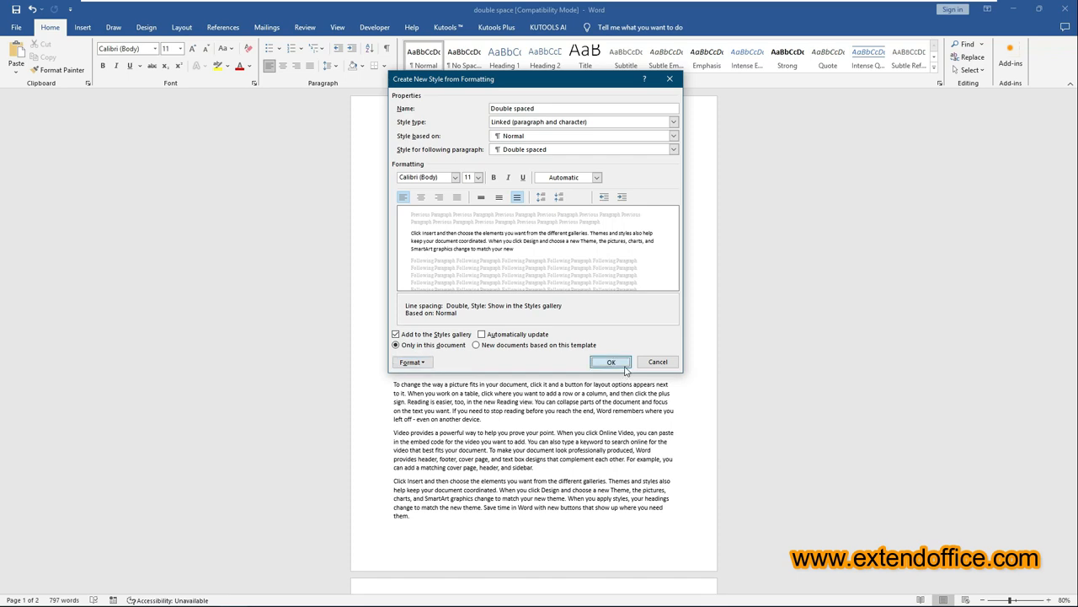
left_click(610, 360)
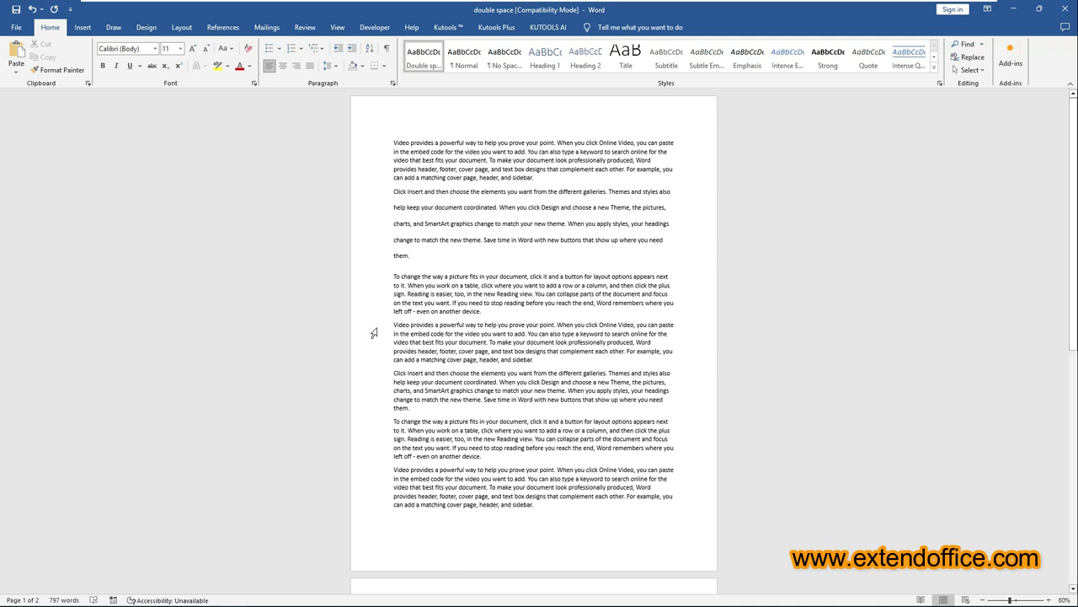
Format the fourth paragraph with the 'Double spaced' style and deselect to view the result
left_click(428, 57)
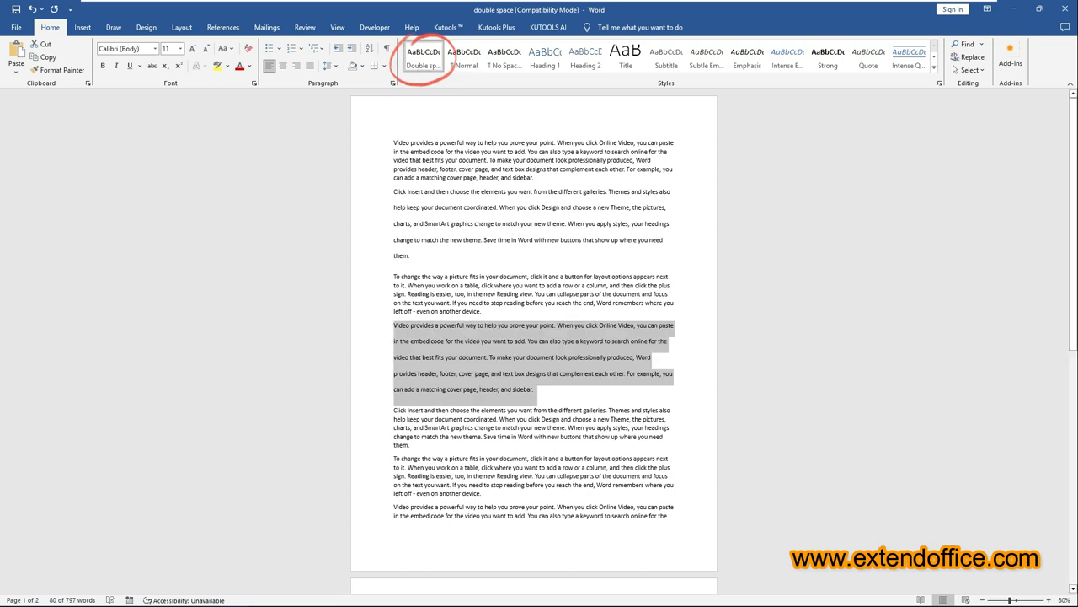
left_click(462, 57)
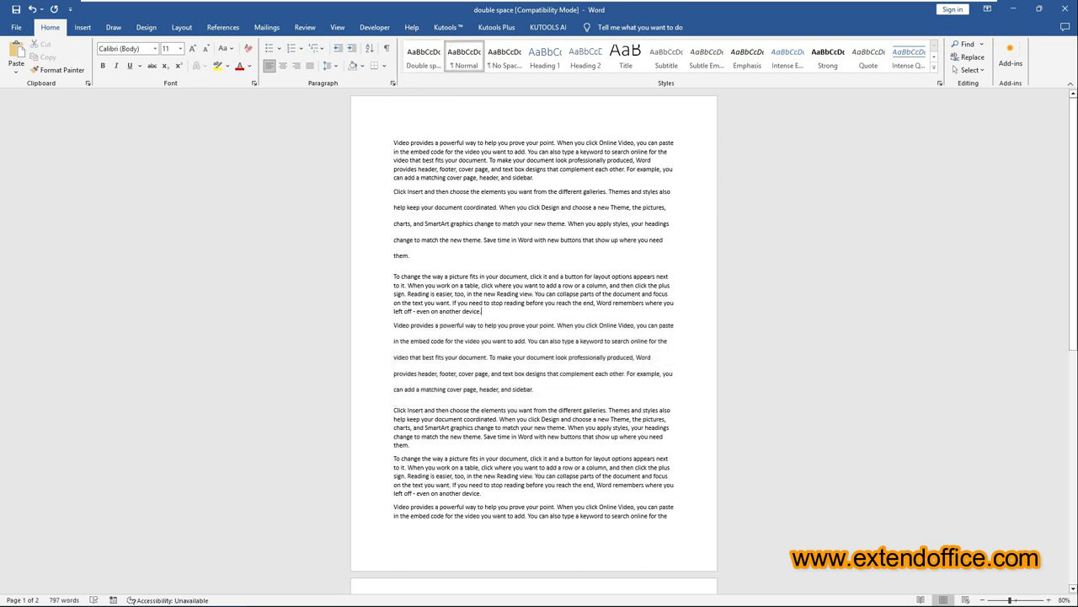